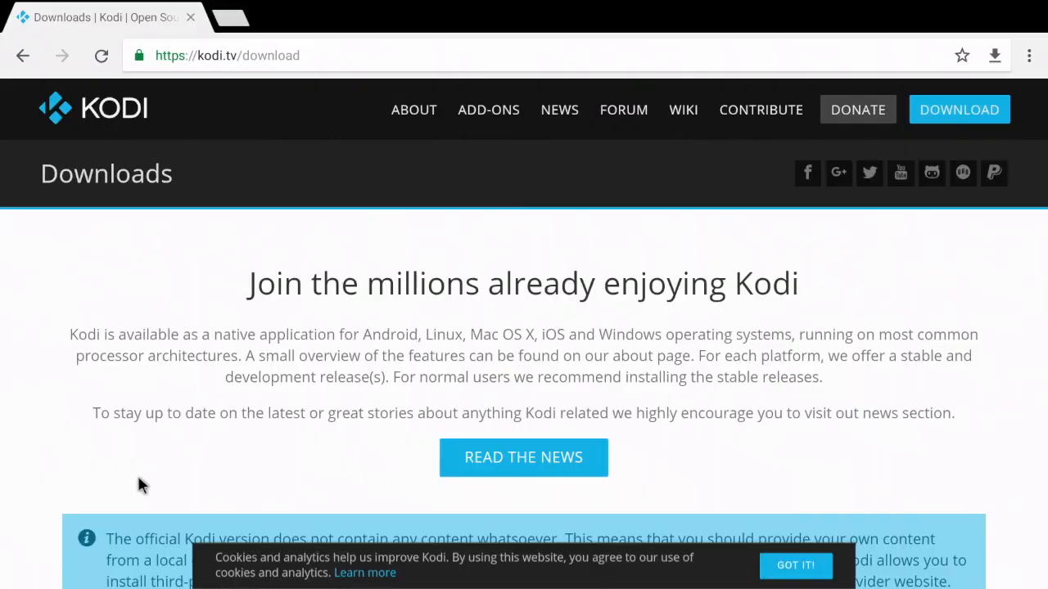
pyautogui.moveTo(275, 419)
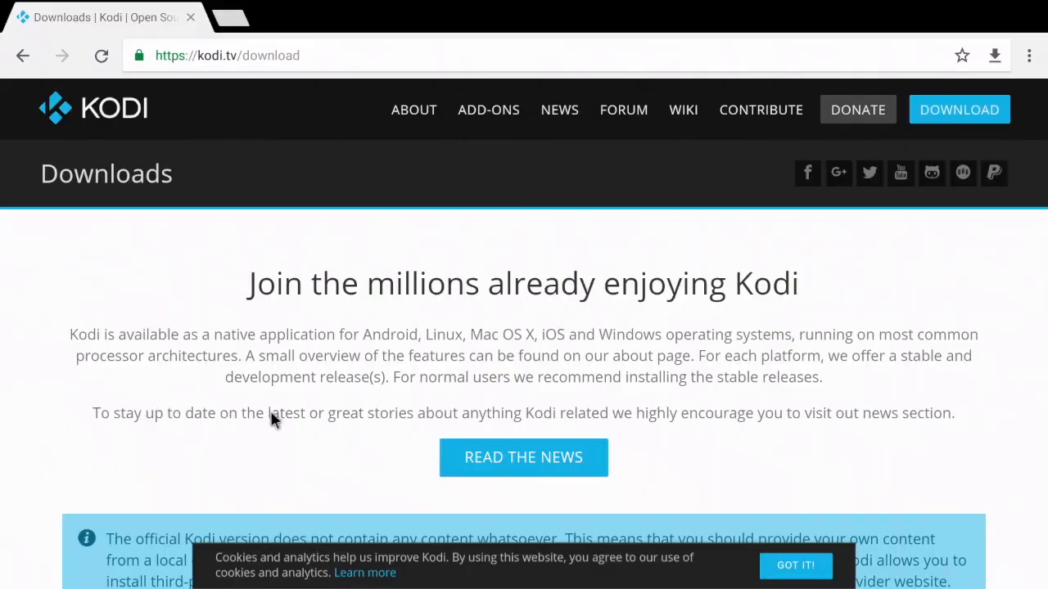
pyautogui.moveTo(298, 448)
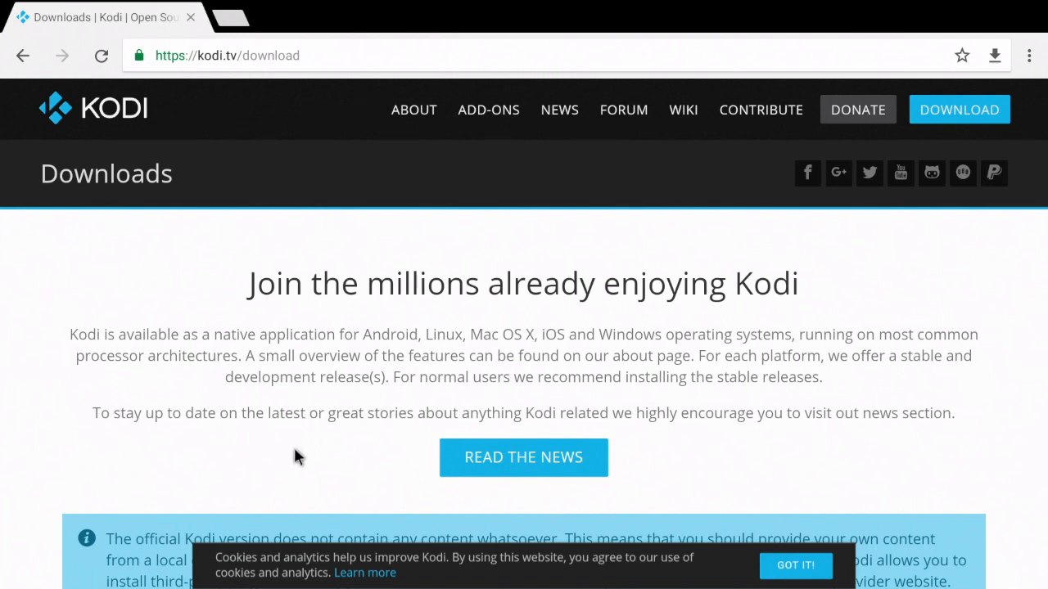
pyautogui.moveTo(272, 434)
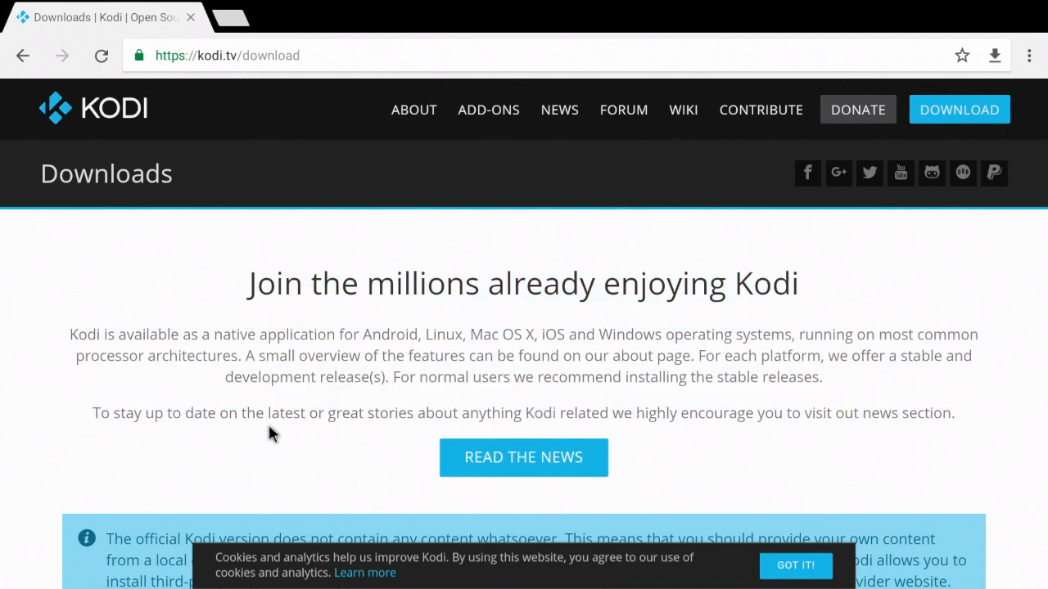
# - Navigate the mirror listing into android/, then arm/, then old/ to list older APKs
pyautogui.scroll(-3)
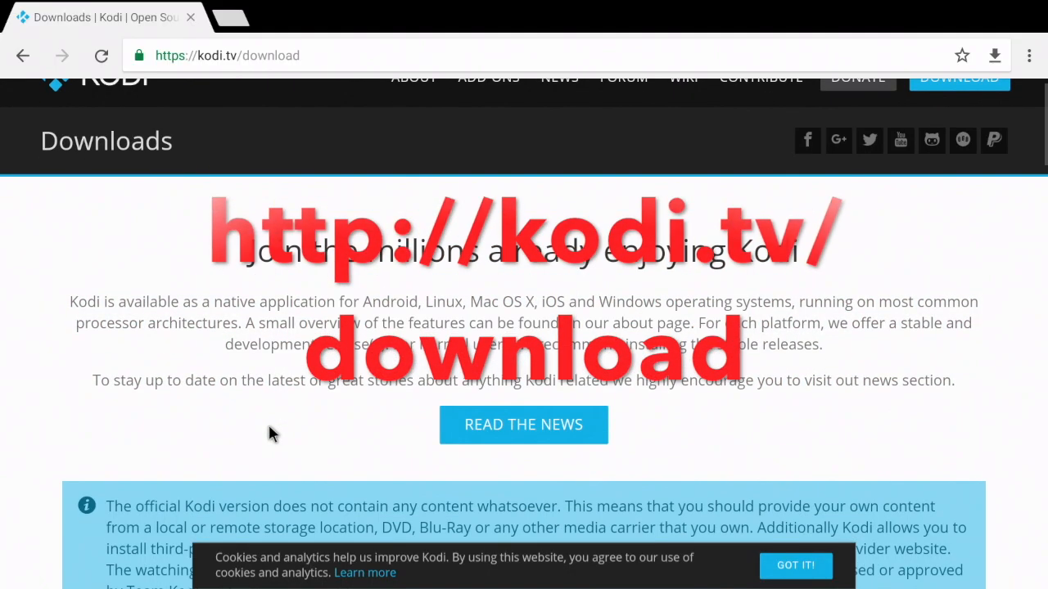
pyautogui.scroll(-3)
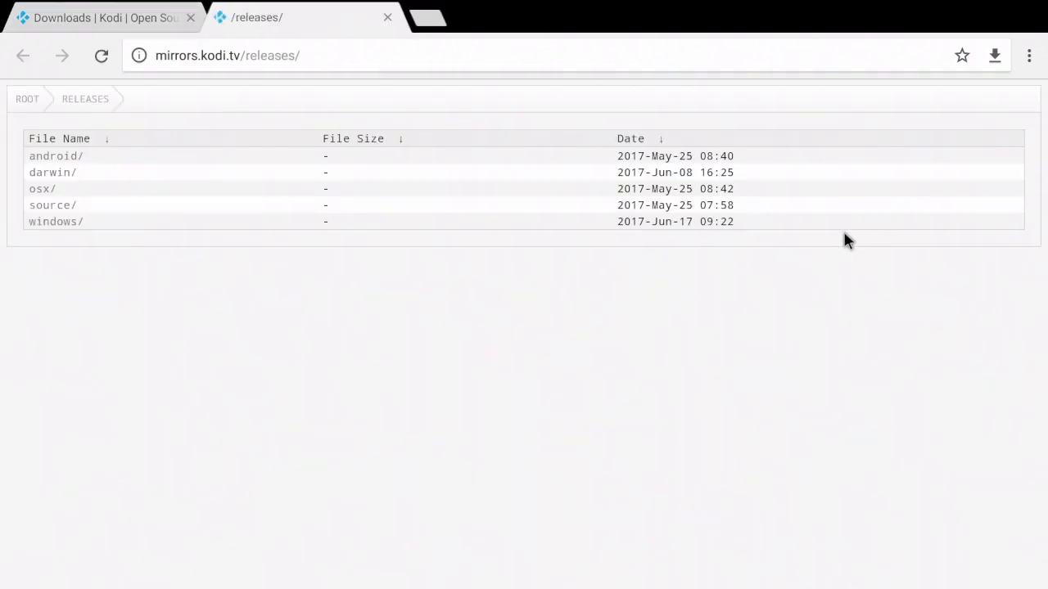
pyautogui.moveTo(58, 157)
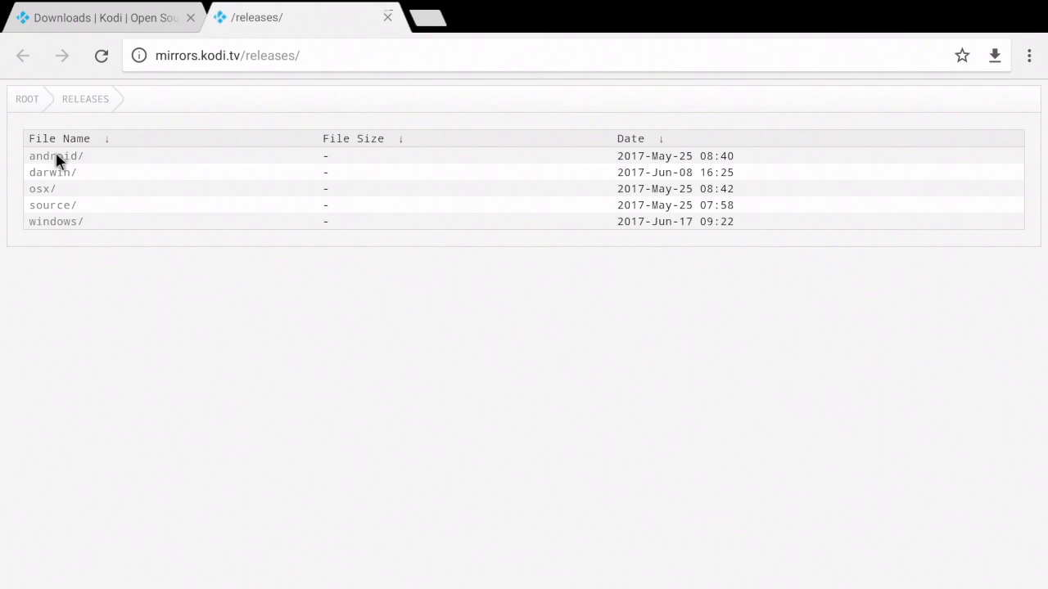
pyautogui.click(56, 156)
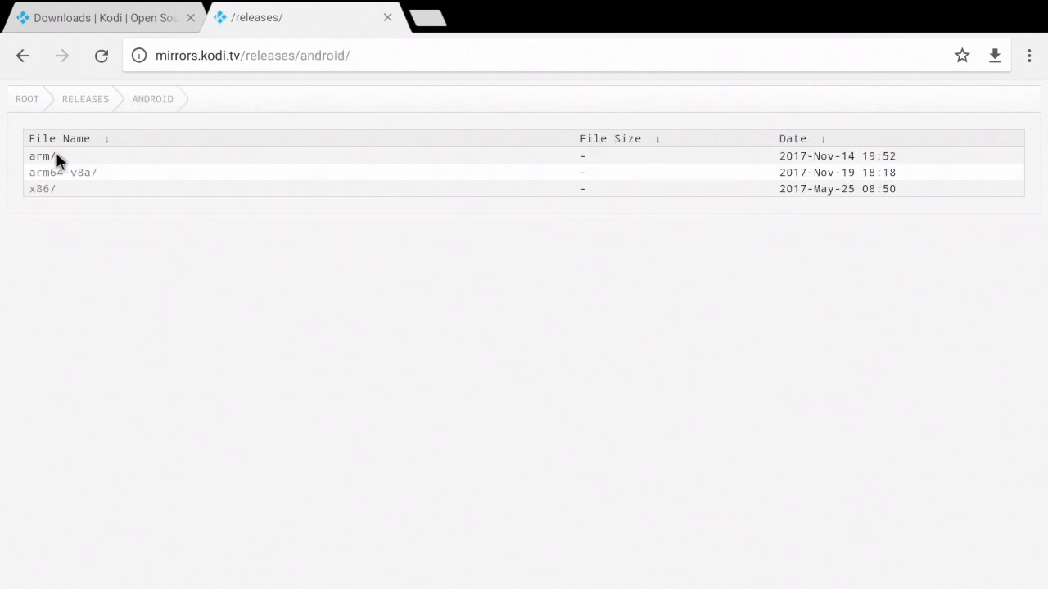
pyautogui.click(41, 156)
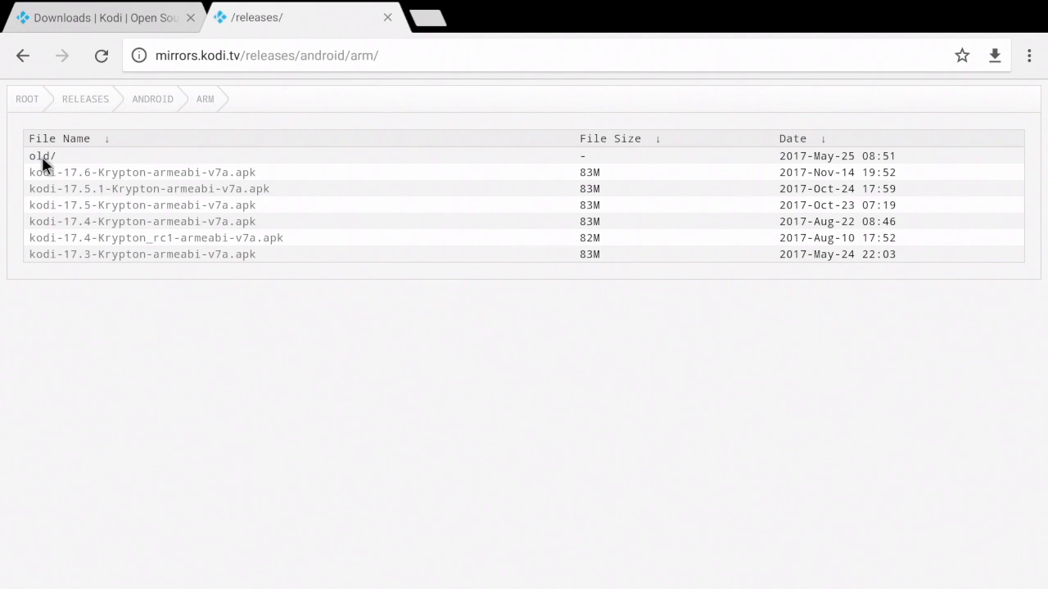
pyautogui.click(43, 156)
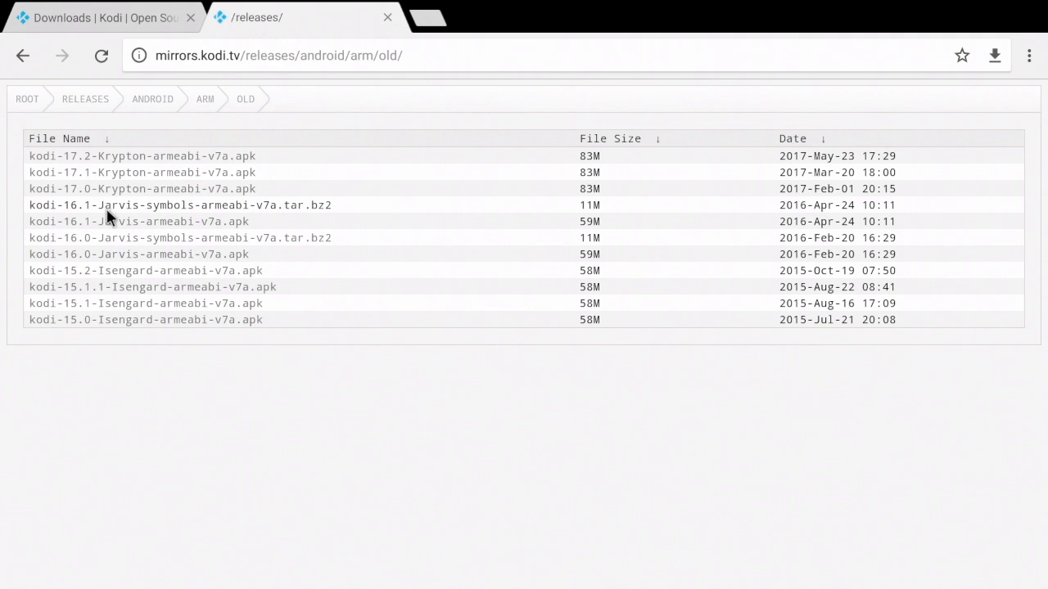
# - Download kodi-16.1-Jarvis-armeabi-v7a.apk, granting Chrome storage access and keeping the file despite the warning
pyautogui.click(138, 221)
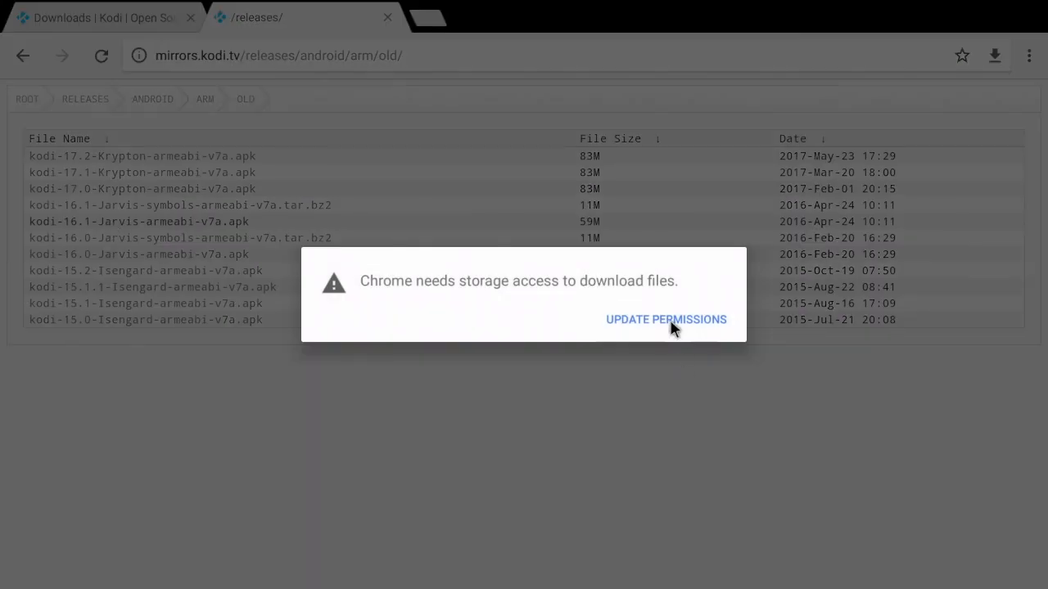
pyautogui.click(665, 320)
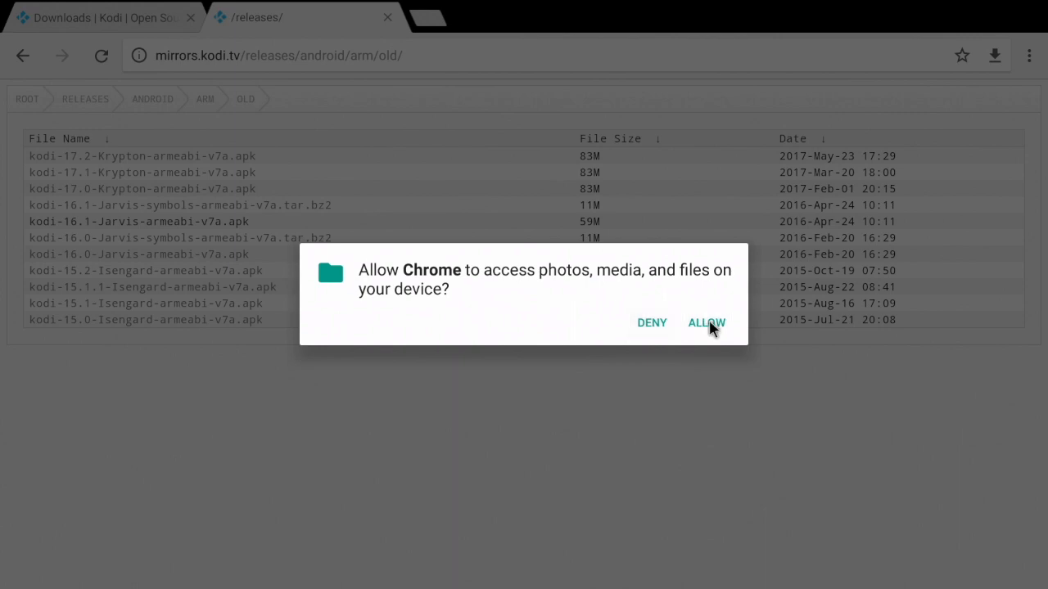
pyautogui.click(705, 321)
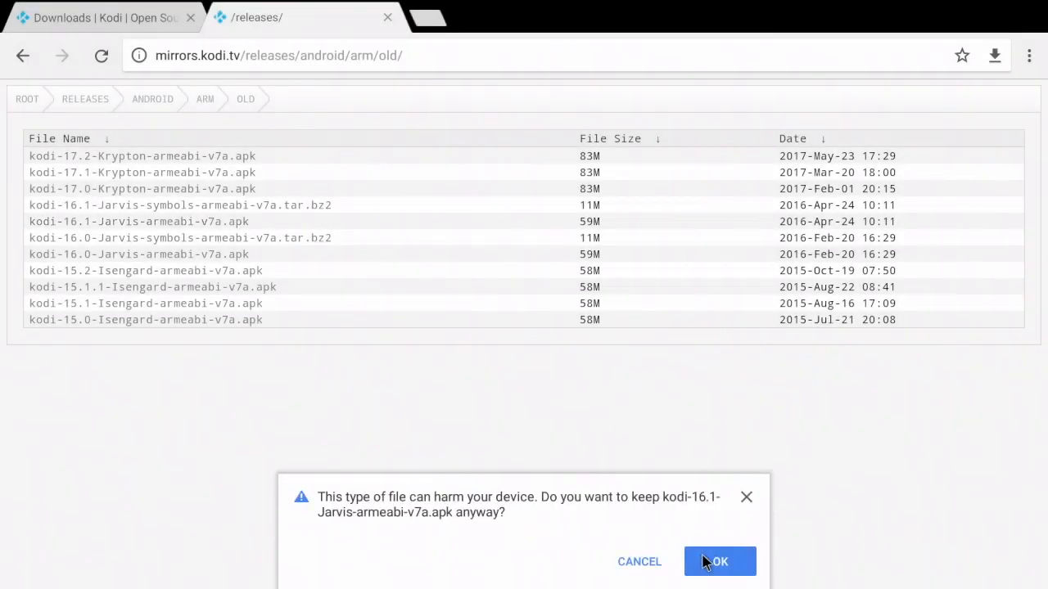
pyautogui.click(720, 562)
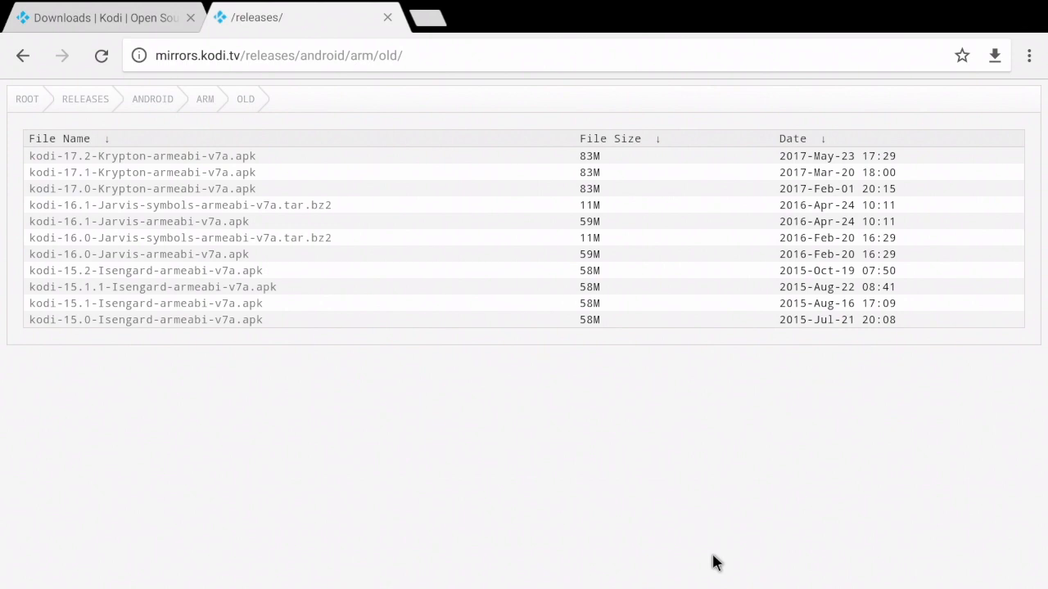
pyautogui.moveTo(287, 62)
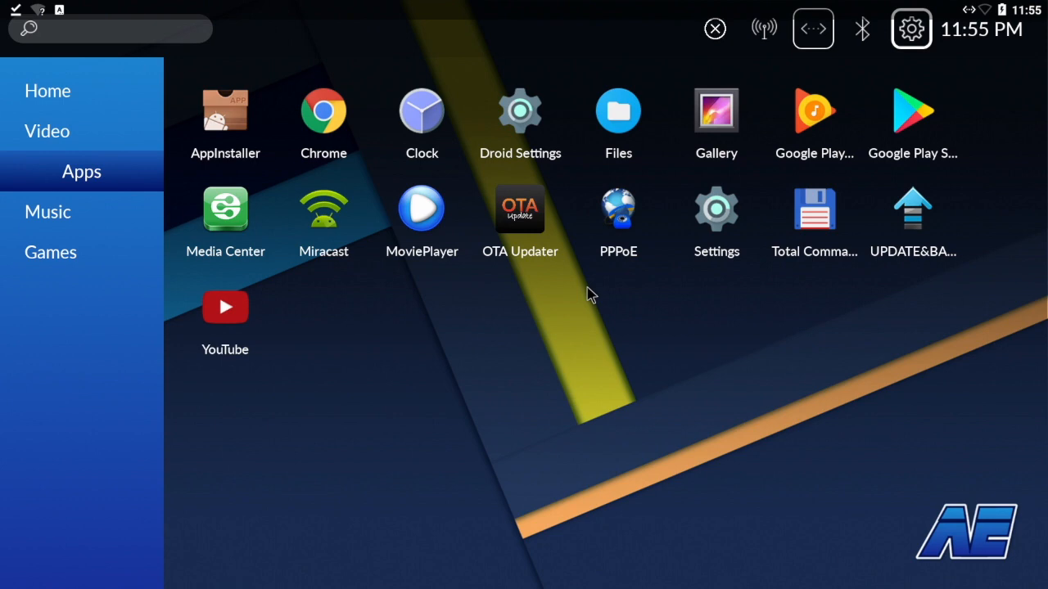
pyautogui.moveTo(812, 242)
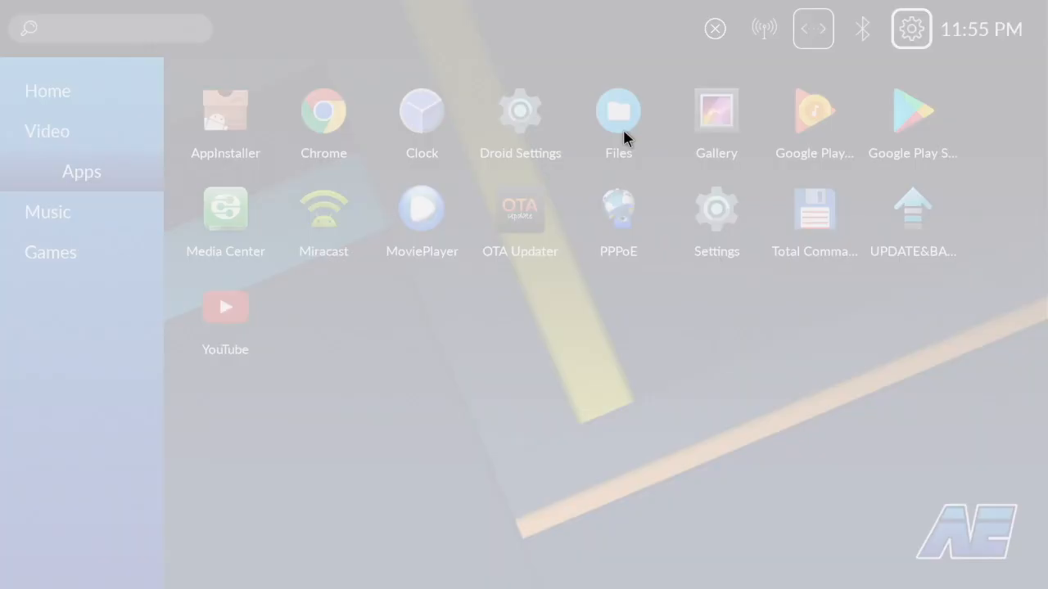
# - Launch the Files app to reach the Downloads folder holding the Kodi package
pyautogui.click(619, 111)
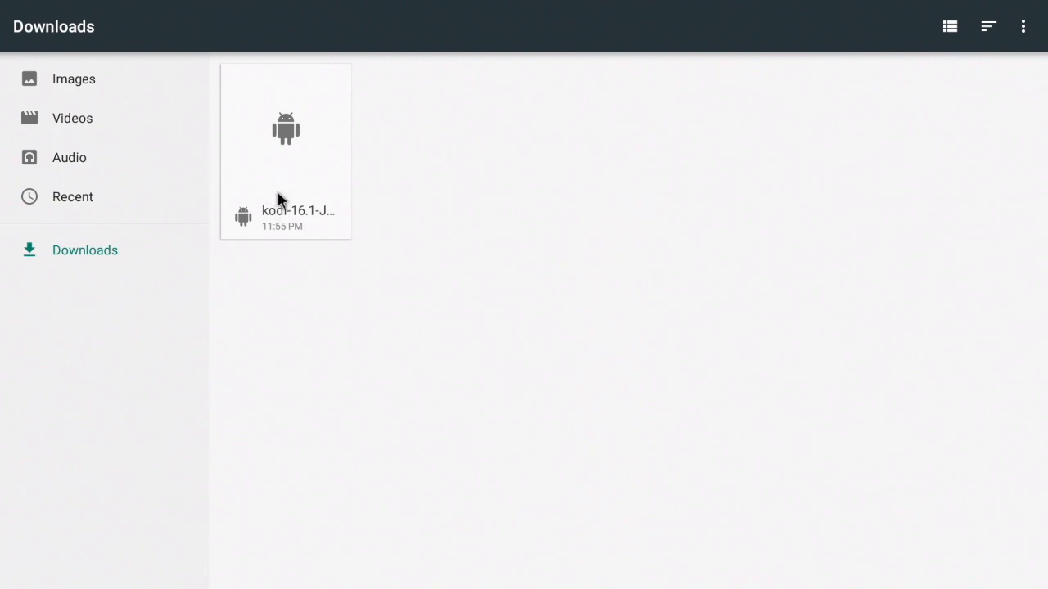
pyautogui.moveTo(291, 187)
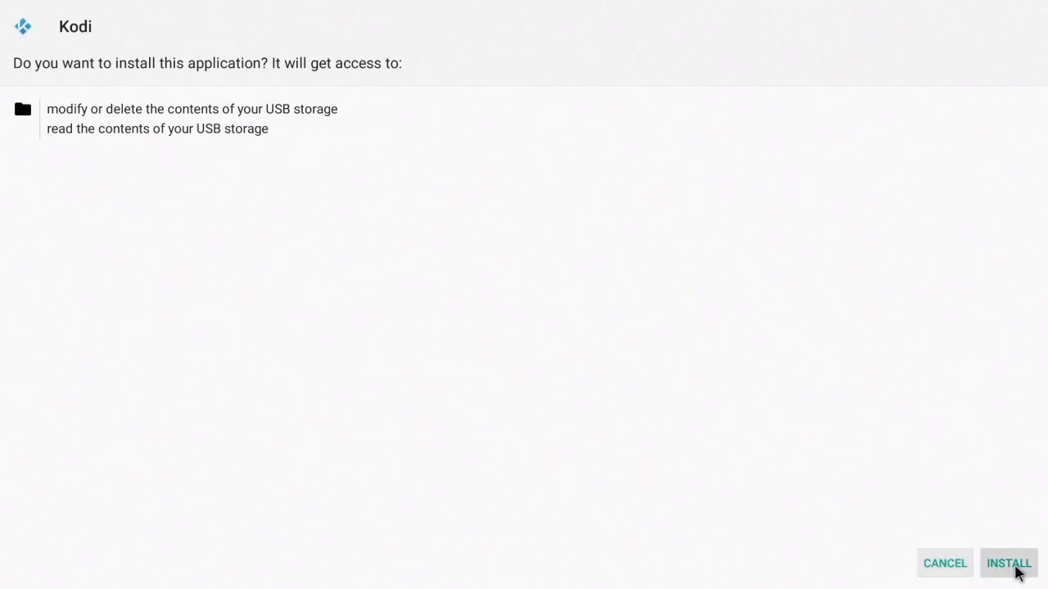
# - Start the Kodi installation from the Package Installer screen
pyautogui.click(1009, 563)
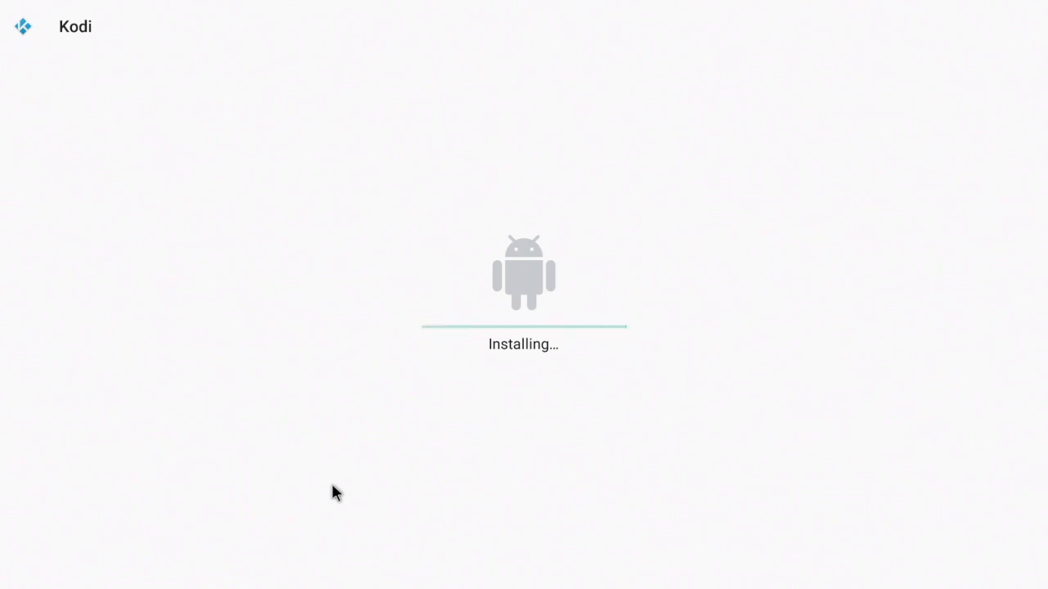
pyautogui.moveTo(413, 446)
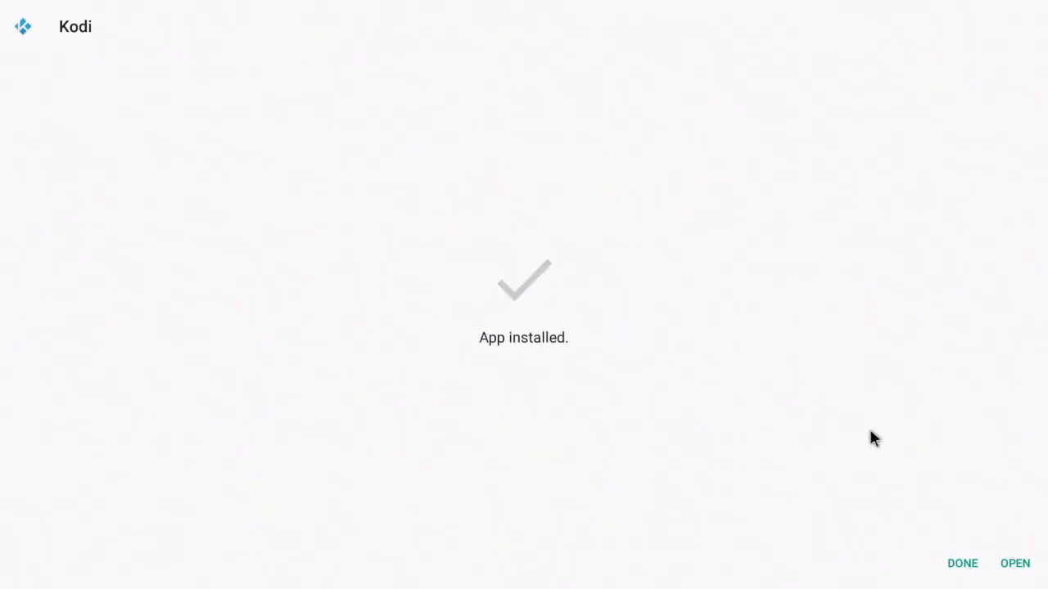
# - Launch the freshly installed Kodi to its home screen with Videos, Music and Programs
pyautogui.click(1015, 563)
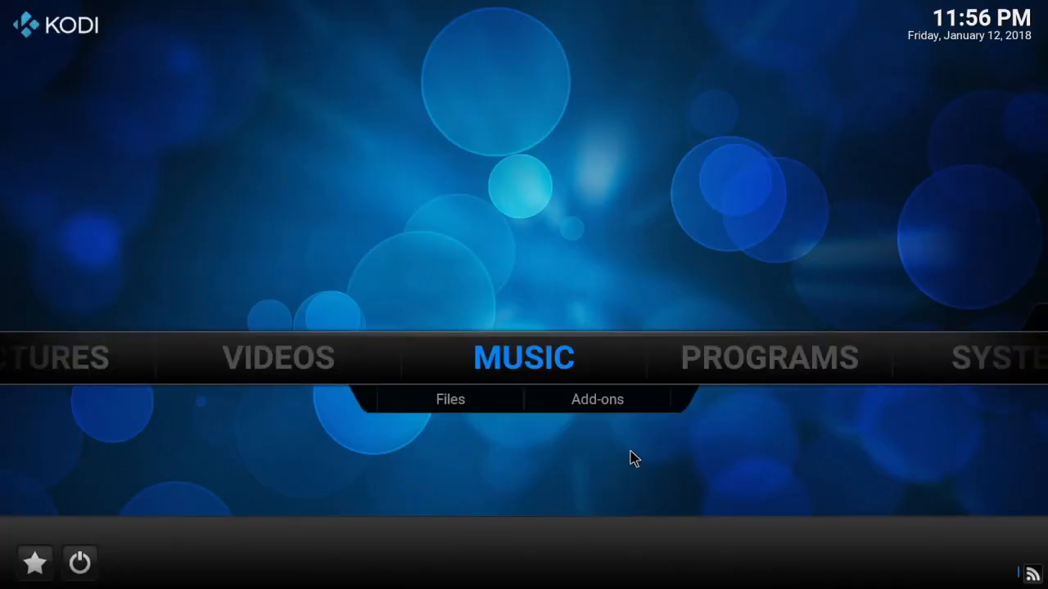